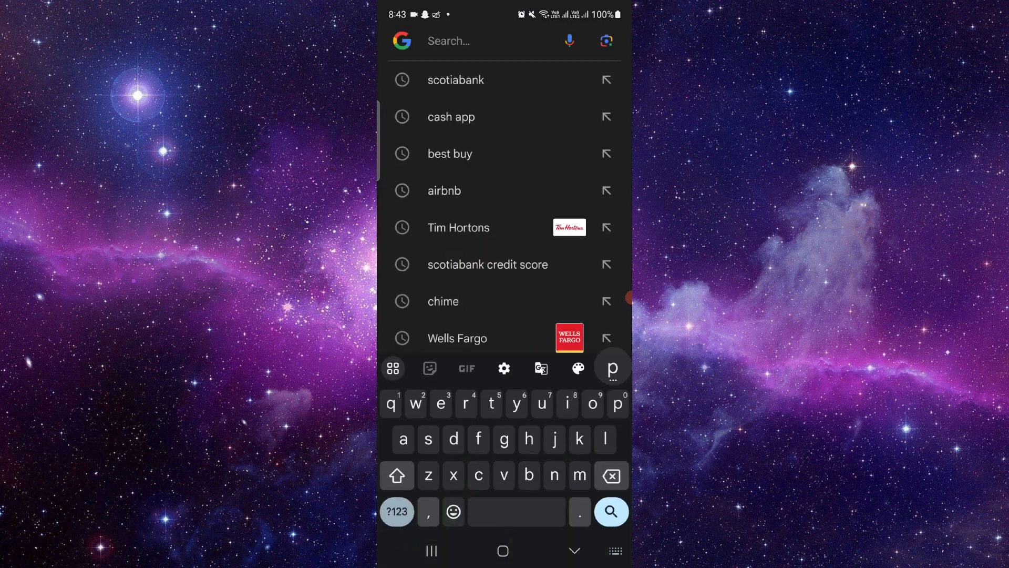
Search Google for PRESTO and load the prestocard.ca site
{"action": "type", "text": "pestr"}
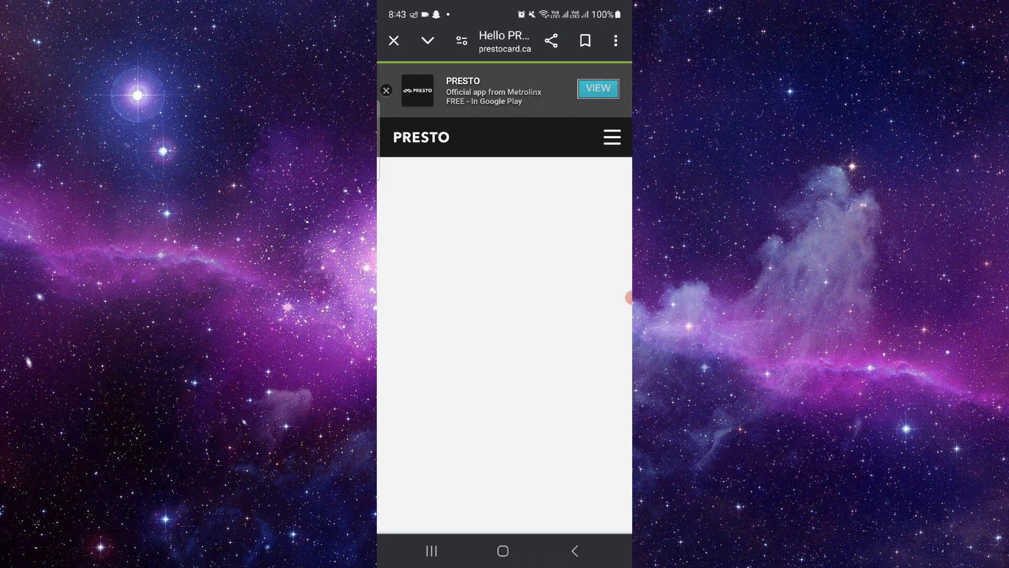
Reach the PRESTO Account Sign In page with its email field ready
{"action": "left_click", "coordinate": [611, 137]}
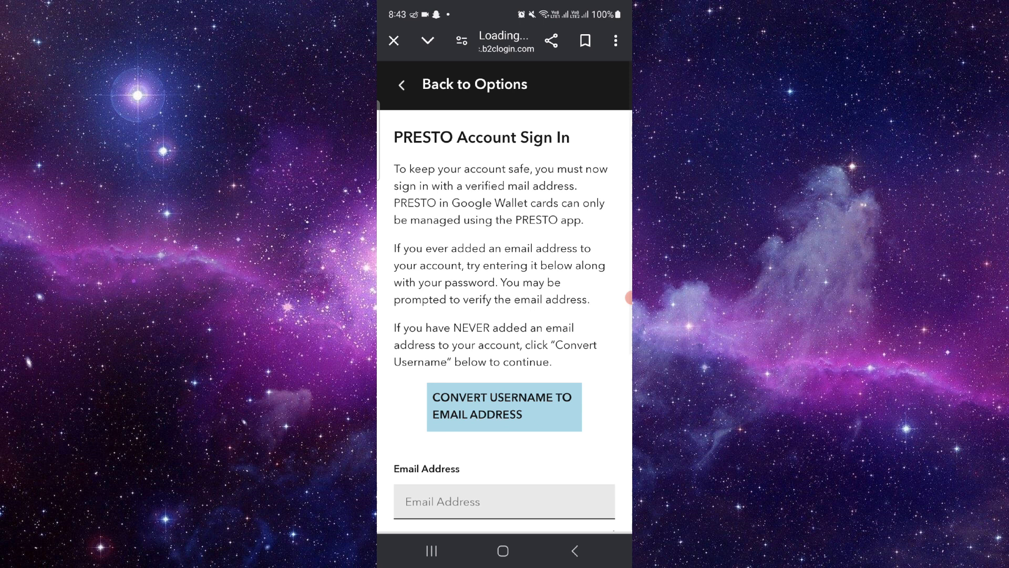
Scroll to the Email Address and Password fields, then return to the home screen
{"action": "scroll", "scroll_direction": "down", "scroll_amount": 3}
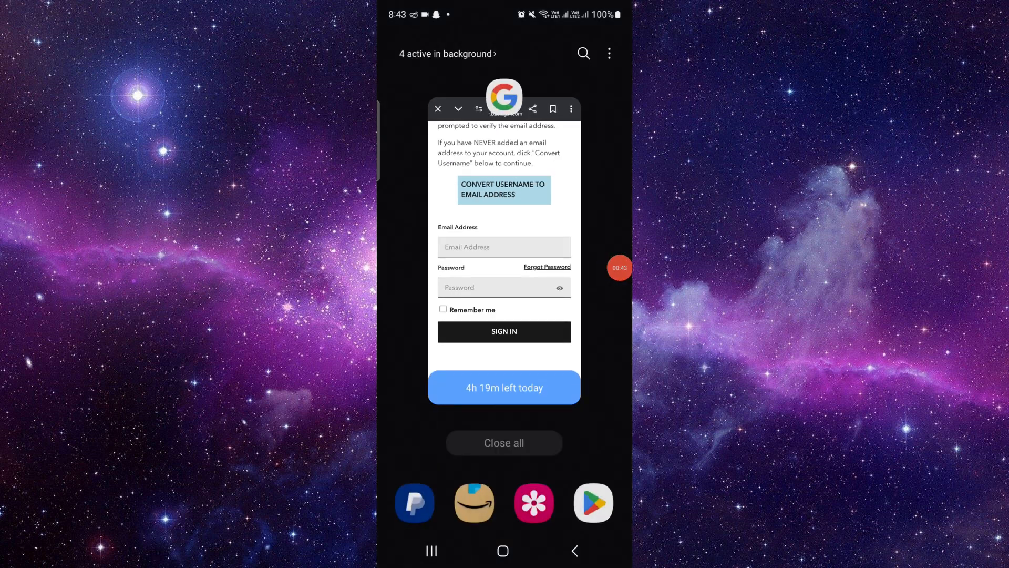
{"action": "left_click", "coordinate": [502, 550]}
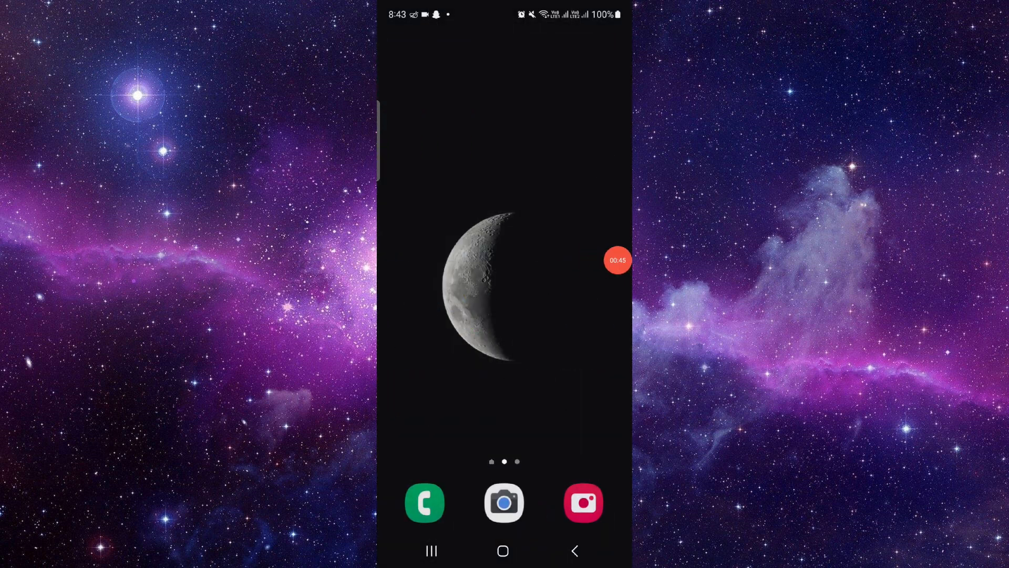